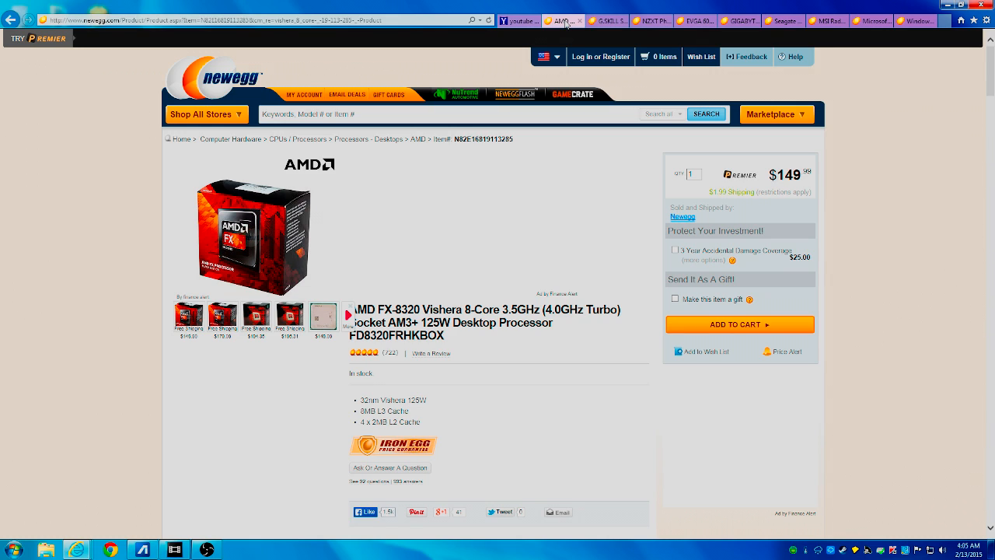
mouse_move(610, 20)
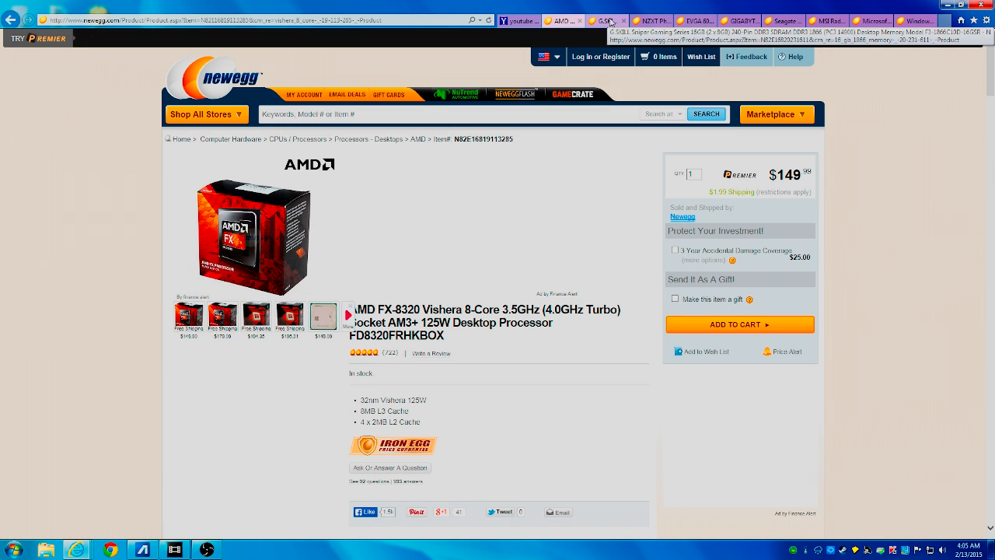
Switch between the AMD FX-8320 processor and G.SKILL Sniper 16GB DDR3-1866 memory pages, ending on G.SKILL.
left_click(609, 21)
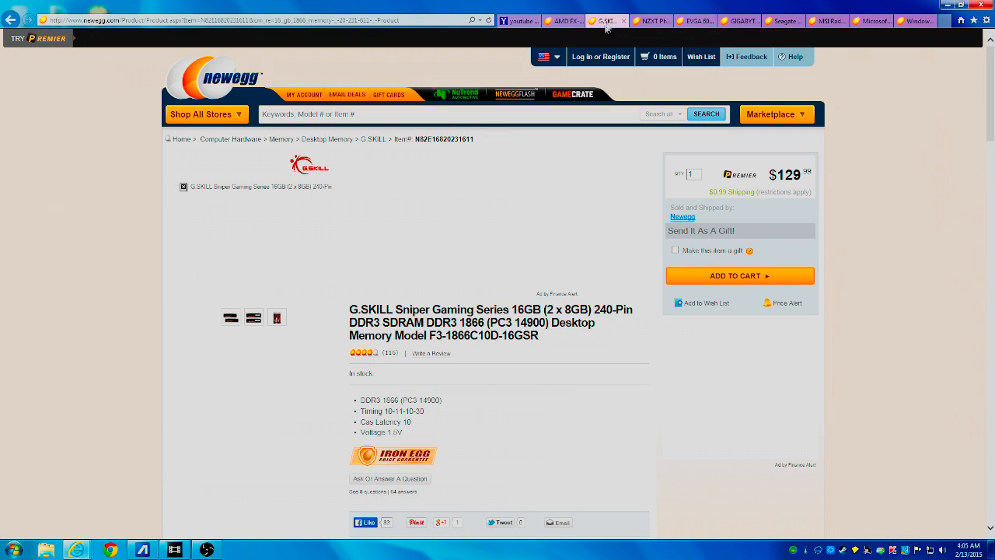
left_click(563, 20)
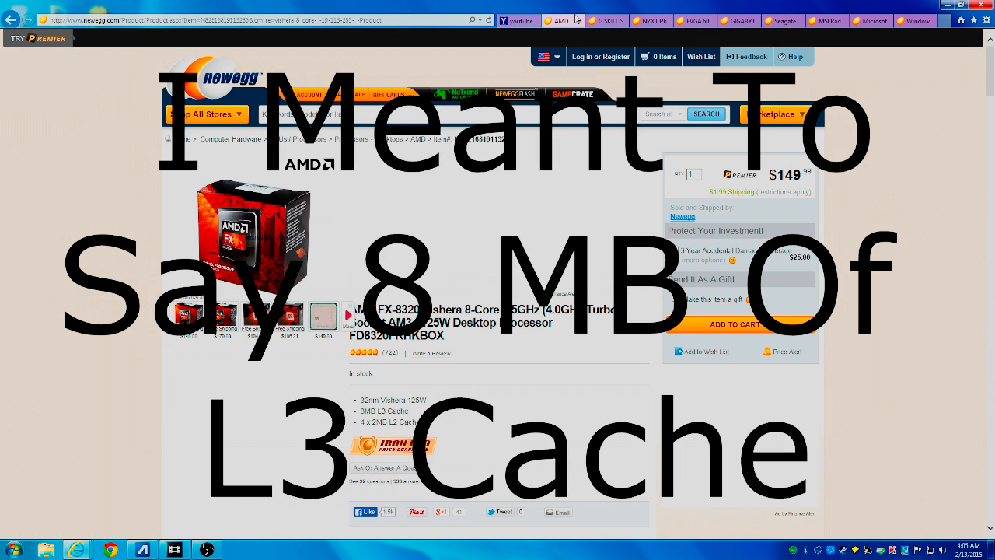
mouse_move(609, 21)
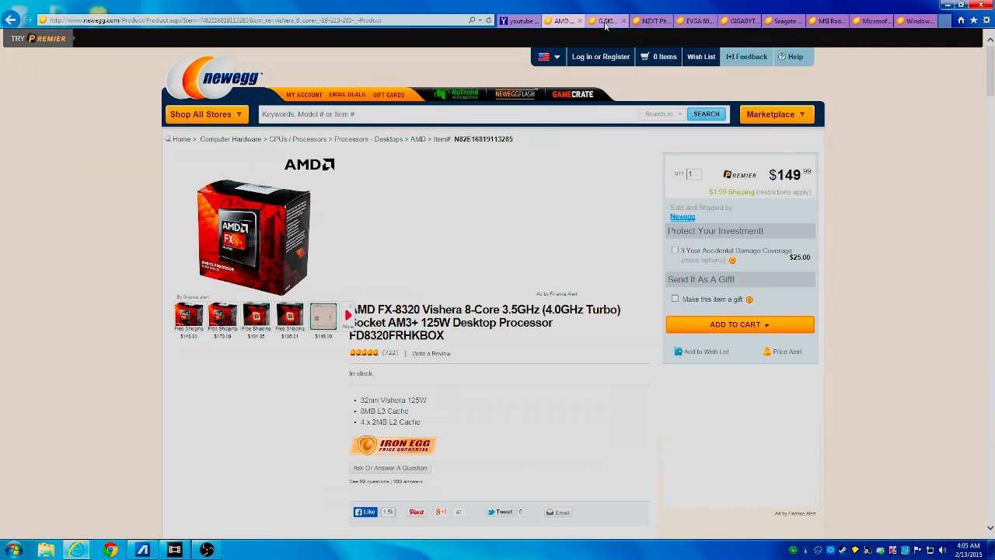
left_click(607, 20)
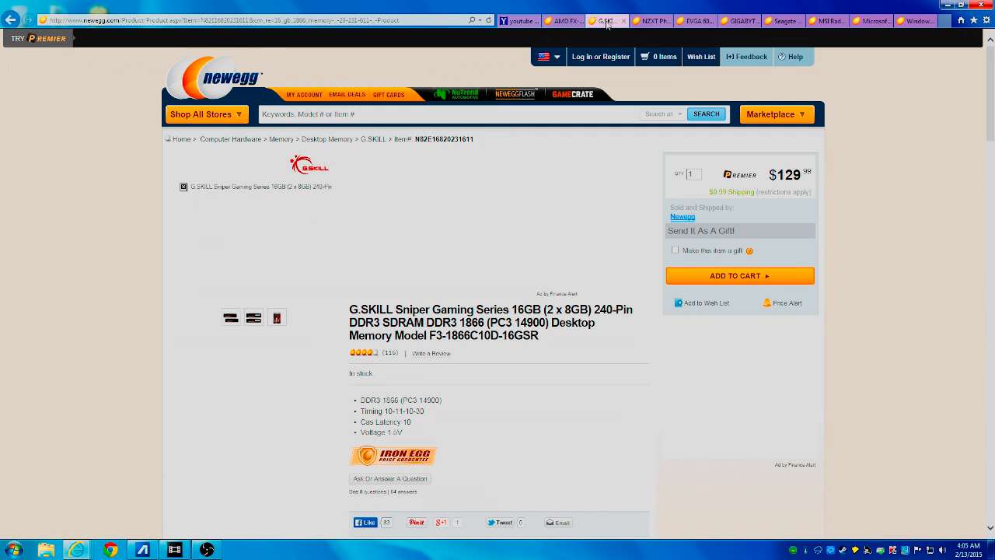
mouse_move(610, 24)
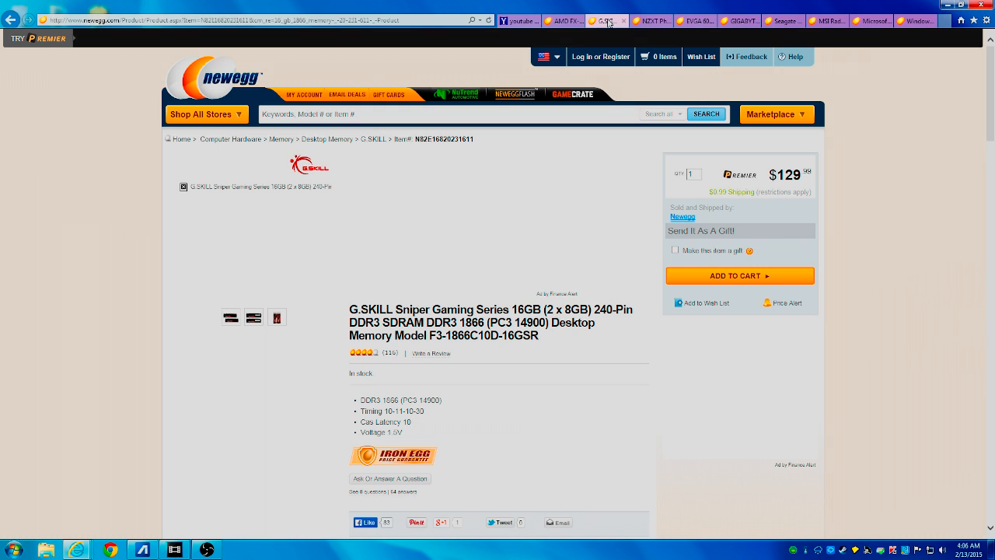
mouse_move(600, 56)
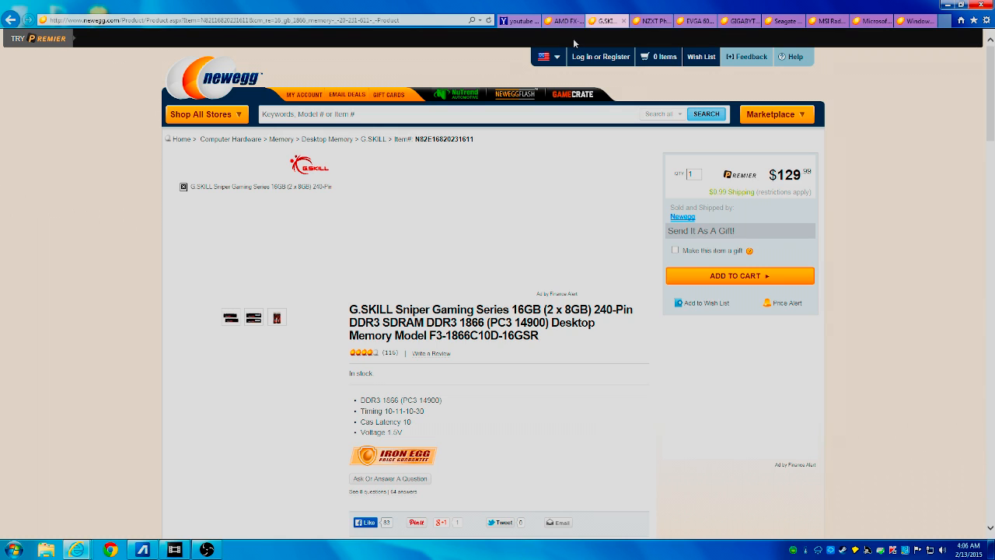
mouse_move(578, 40)
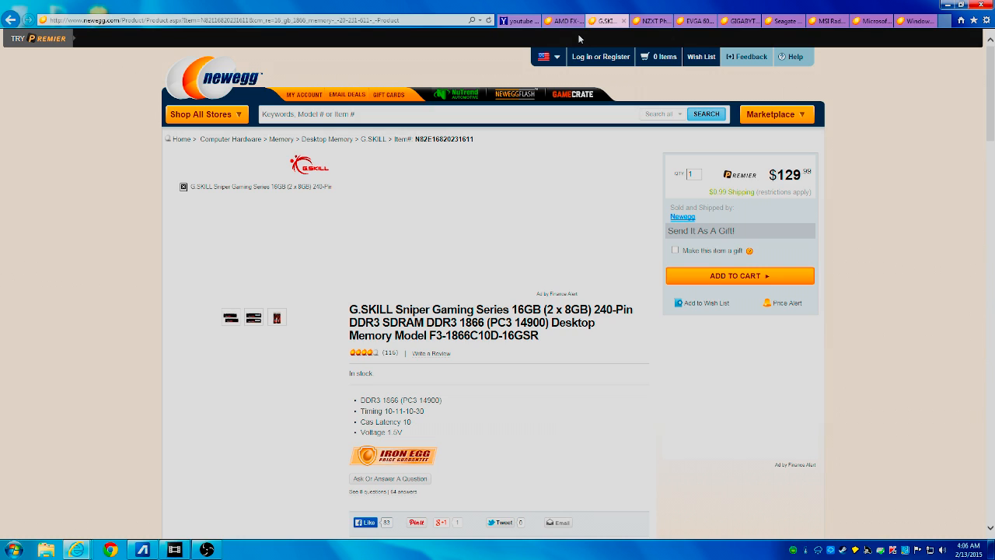
mouse_move(637, 44)
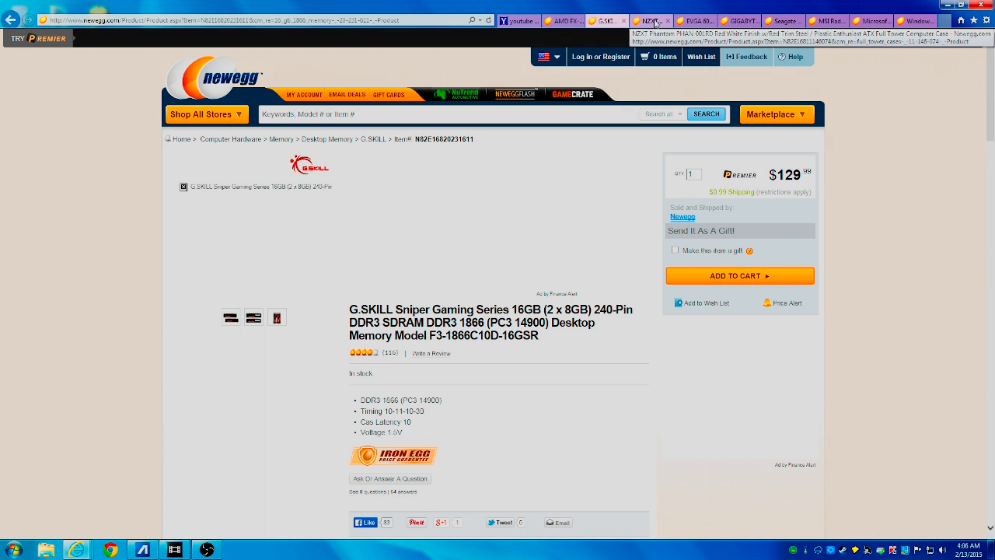
Switch to the NZXT Phantom case page priced at $119.99.
left_click(646, 20)
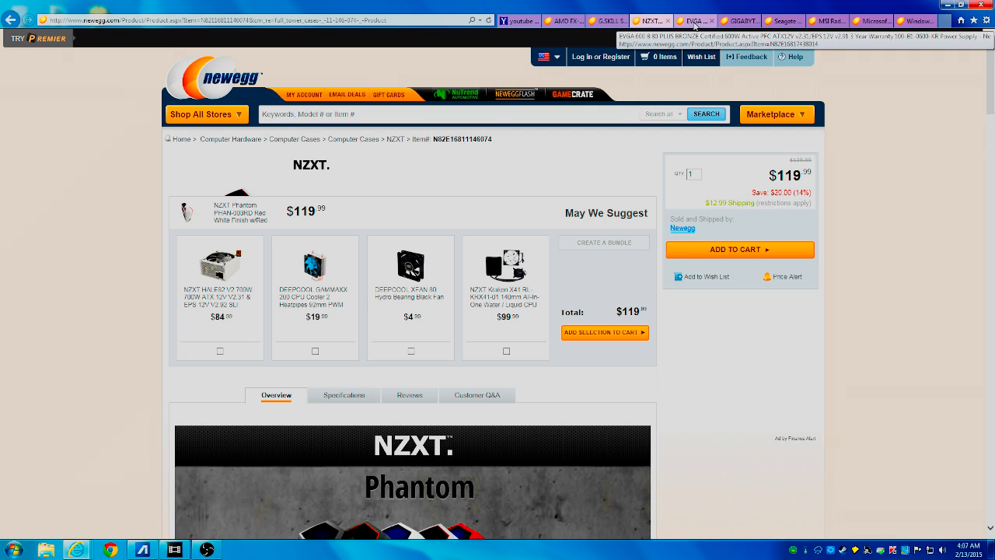
mouse_move(695, 25)
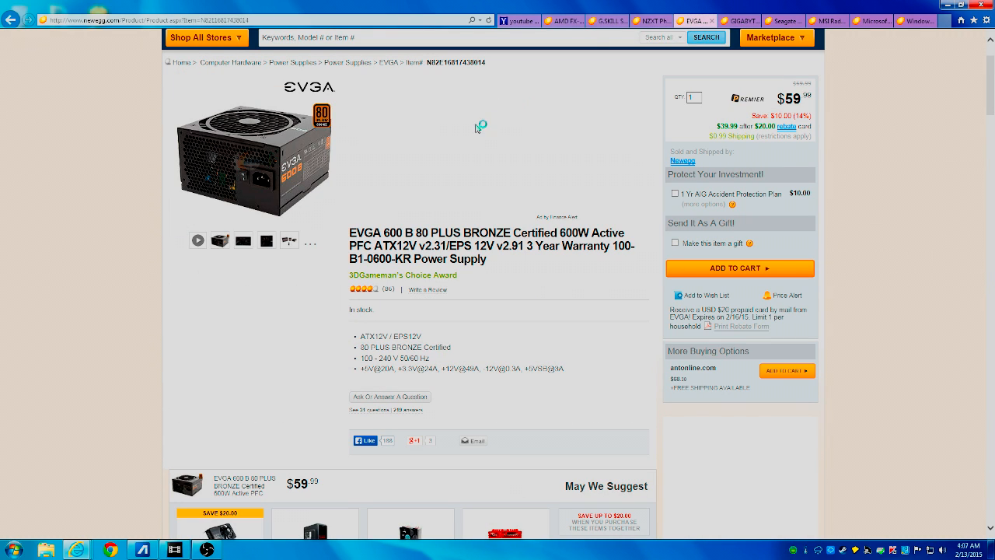
mouse_move(451, 125)
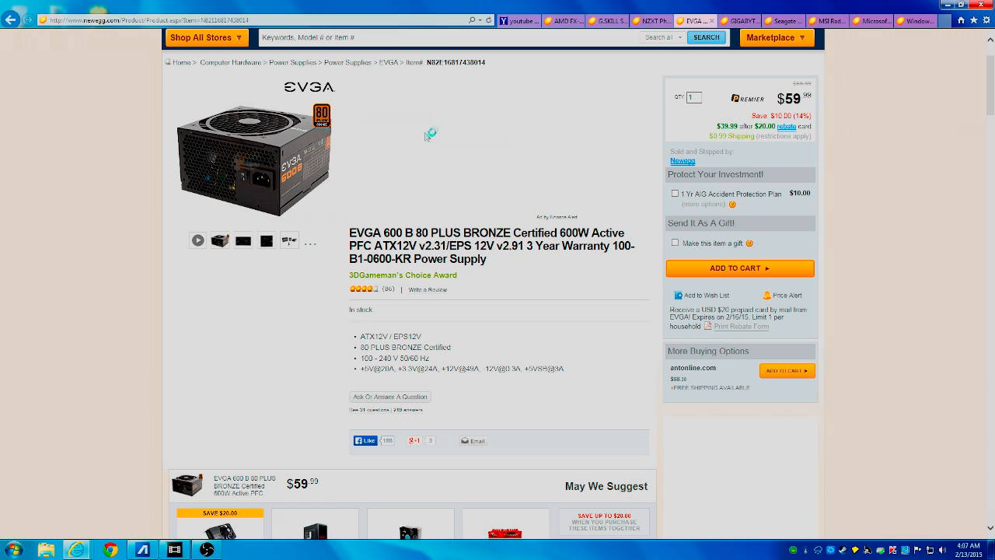
mouse_move(252, 155)
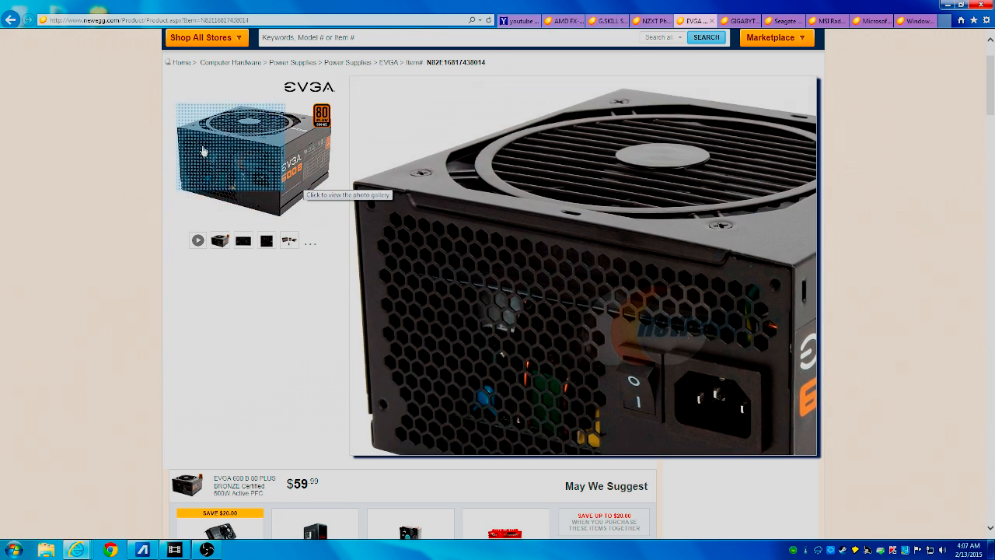
mouse_move(218, 124)
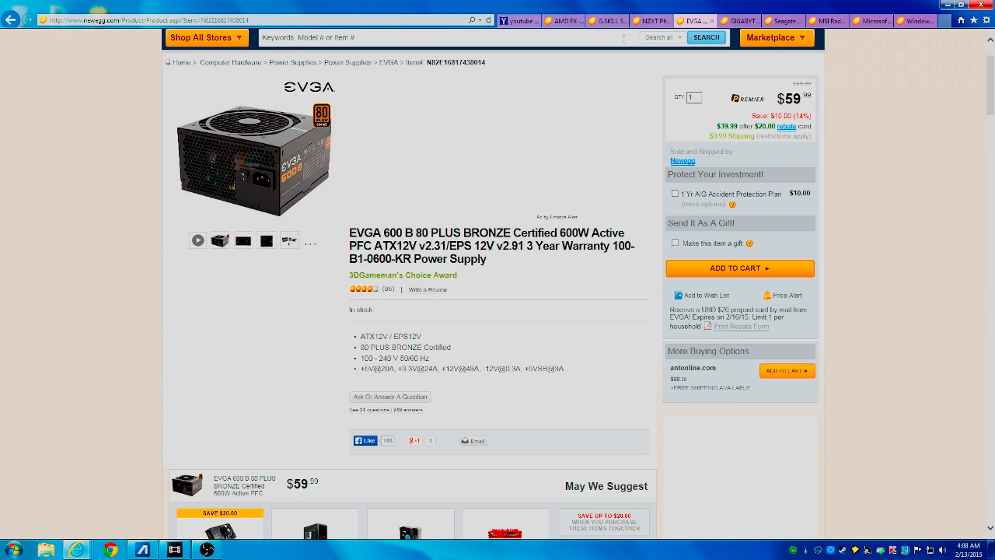
mouse_move(664, 74)
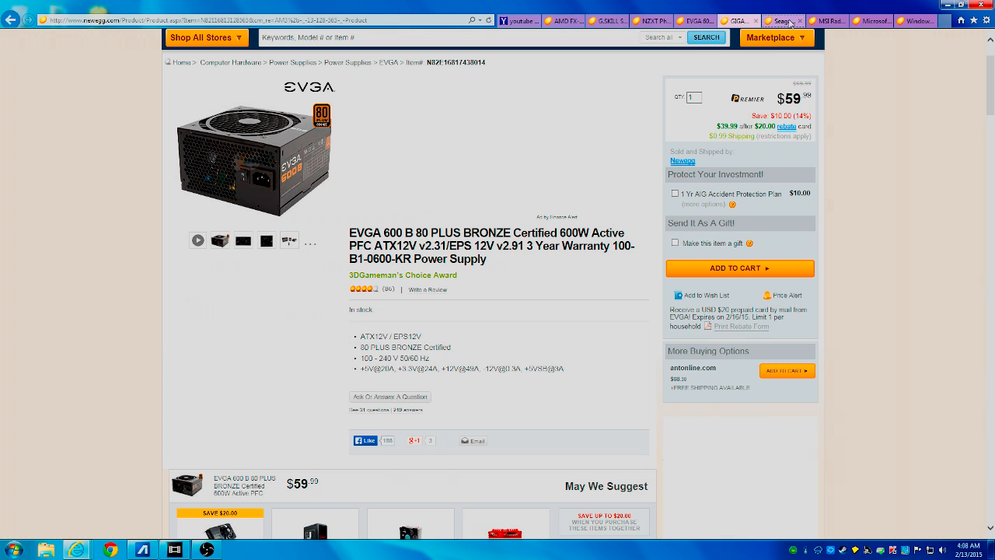
Switch to the GIGABYTE AMD motherboard page priced at $59.99.
left_click(715, 22)
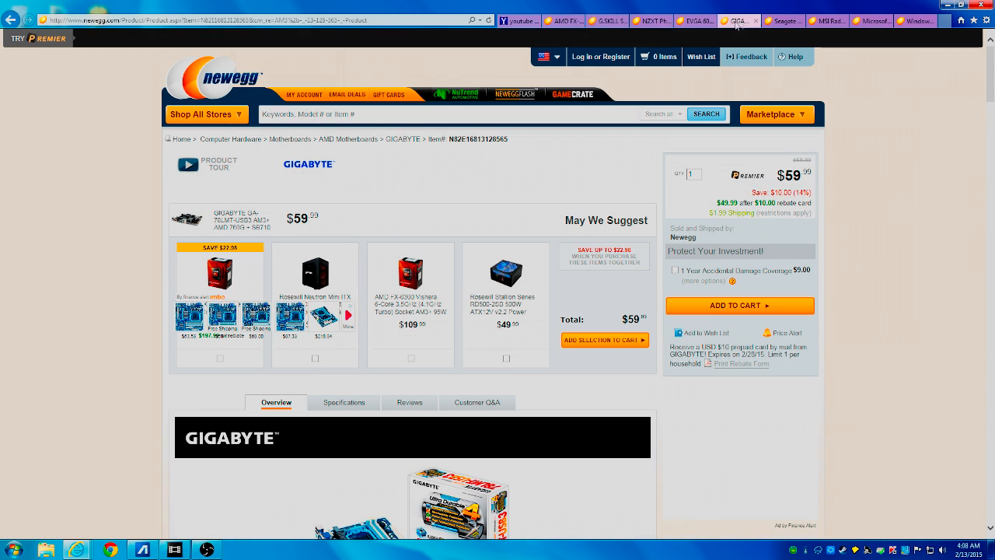
mouse_move(357, 162)
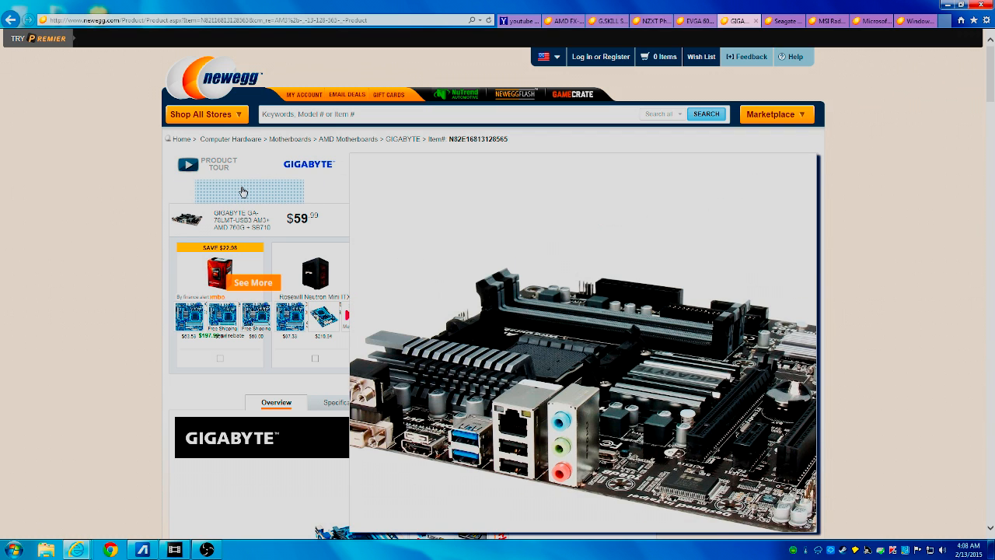
mouse_move(237, 193)
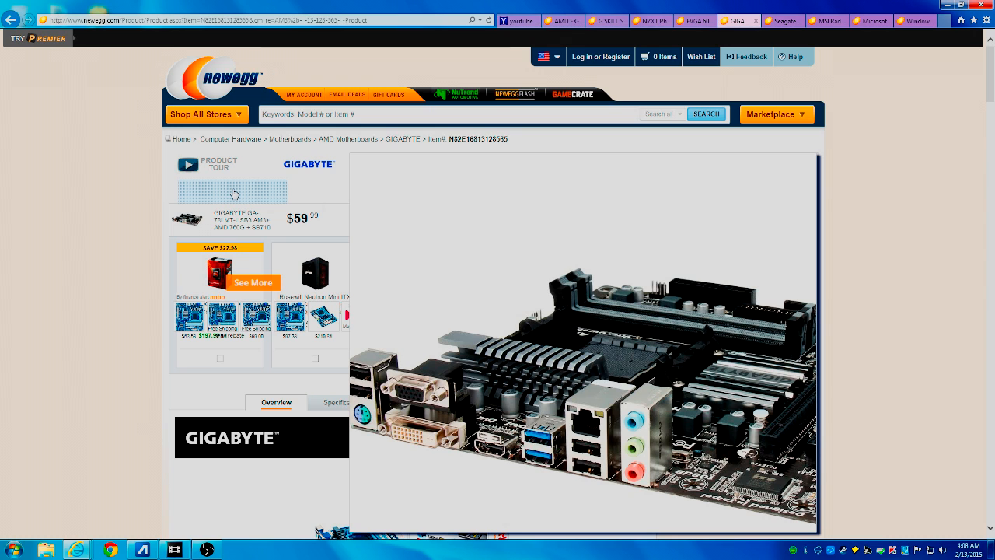
mouse_move(256, 190)
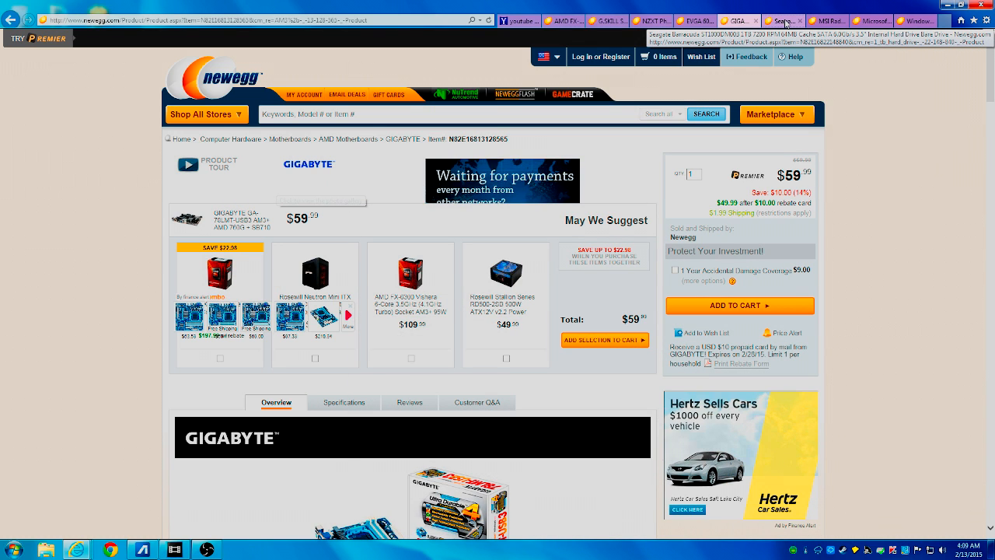
Switch to the Seagate Desktop HDD page priced at $50.99.
left_click(783, 20)
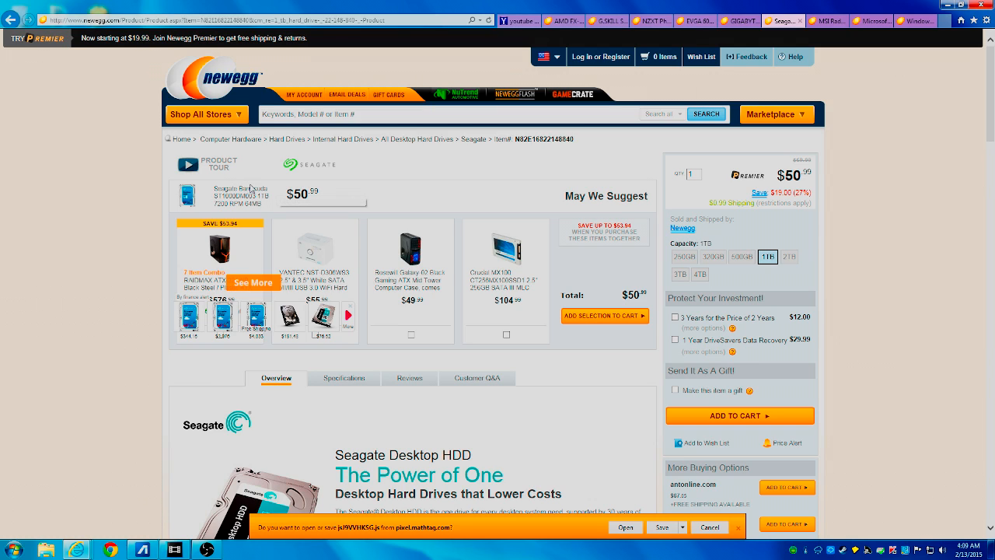
mouse_move(252, 186)
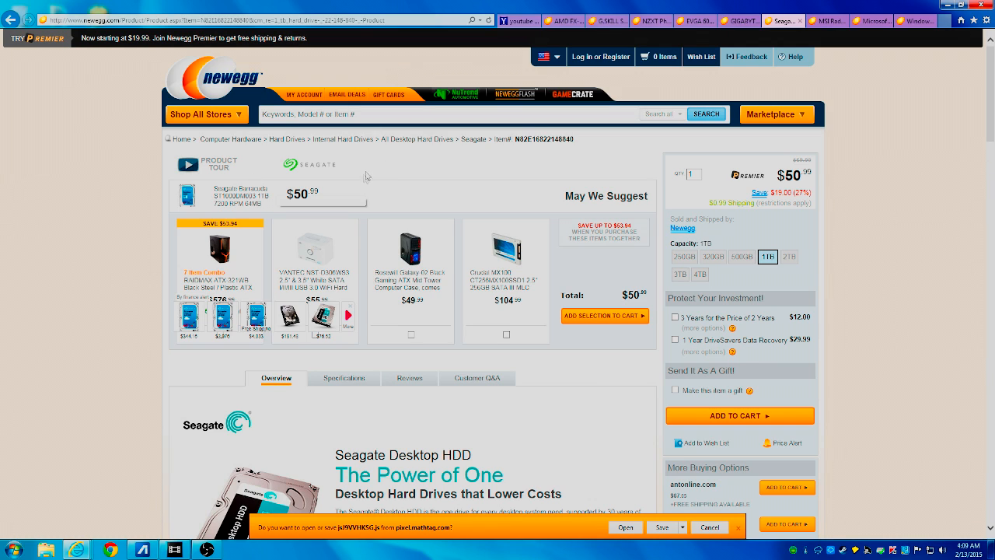
mouse_move(386, 163)
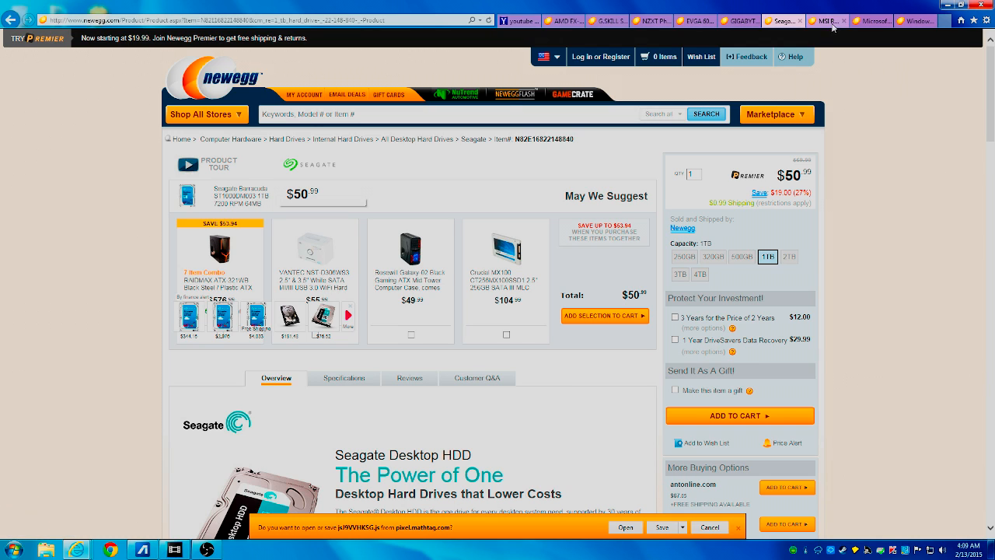
mouse_move(827, 22)
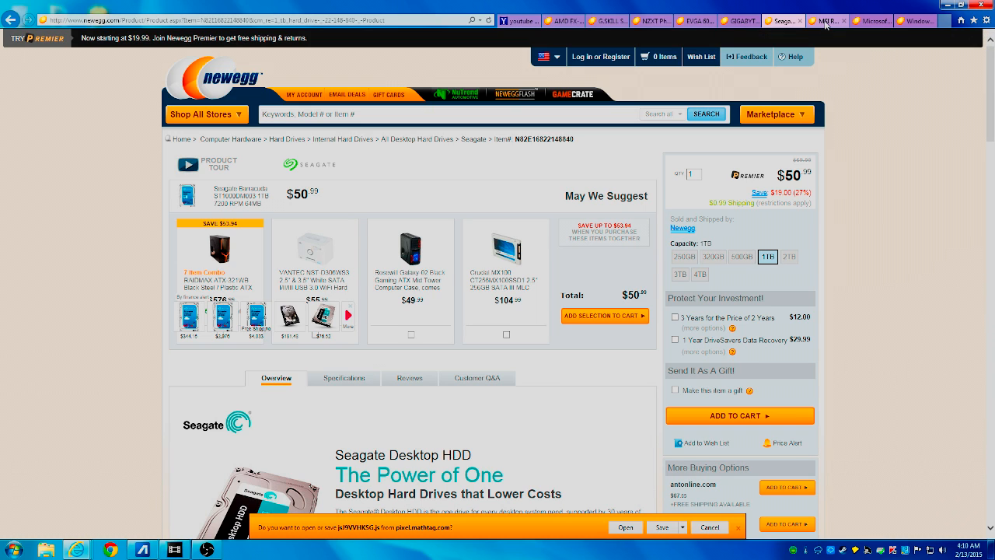
Switch to the MSI Radeon R9 290 graphics card page priced at $289.99.
left_click(826, 22)
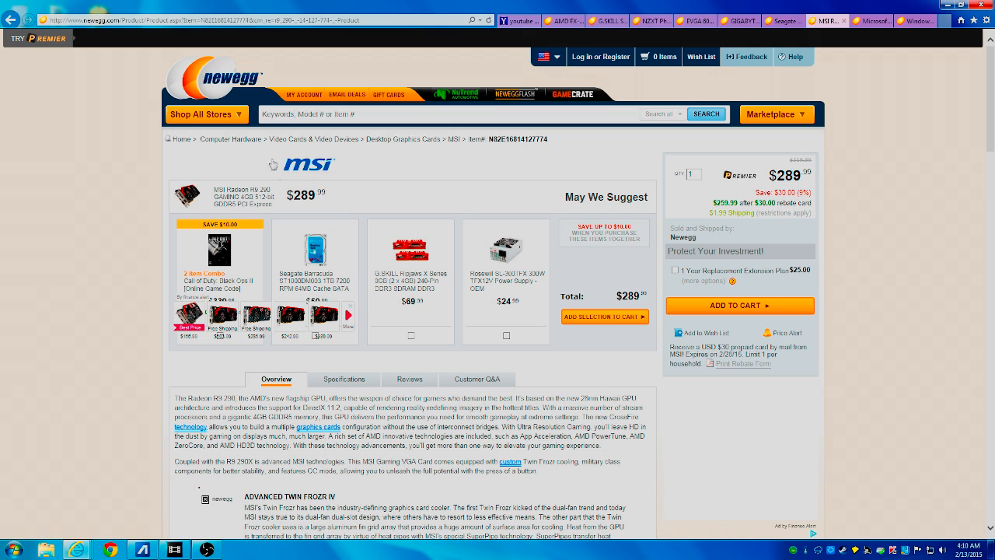
mouse_move(259, 170)
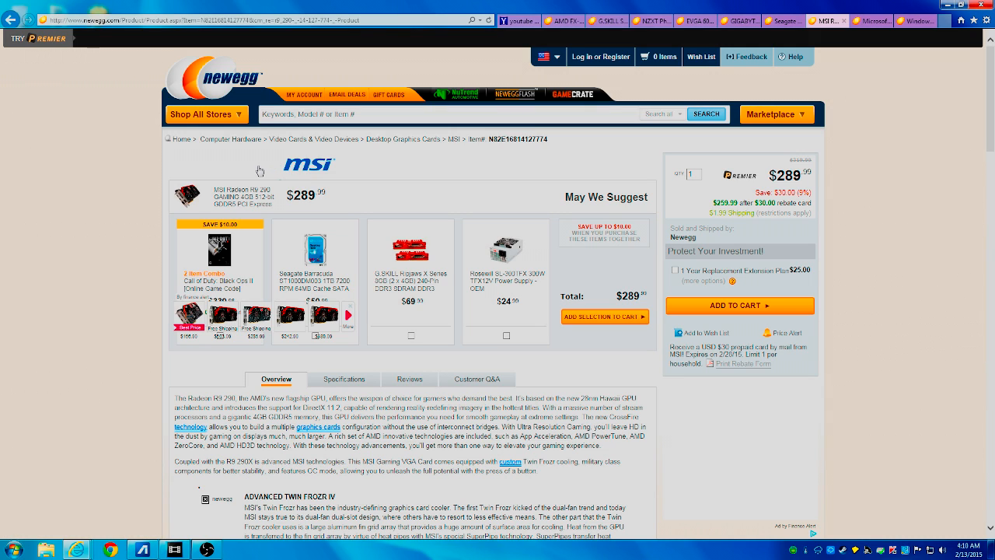
mouse_move(261, 170)
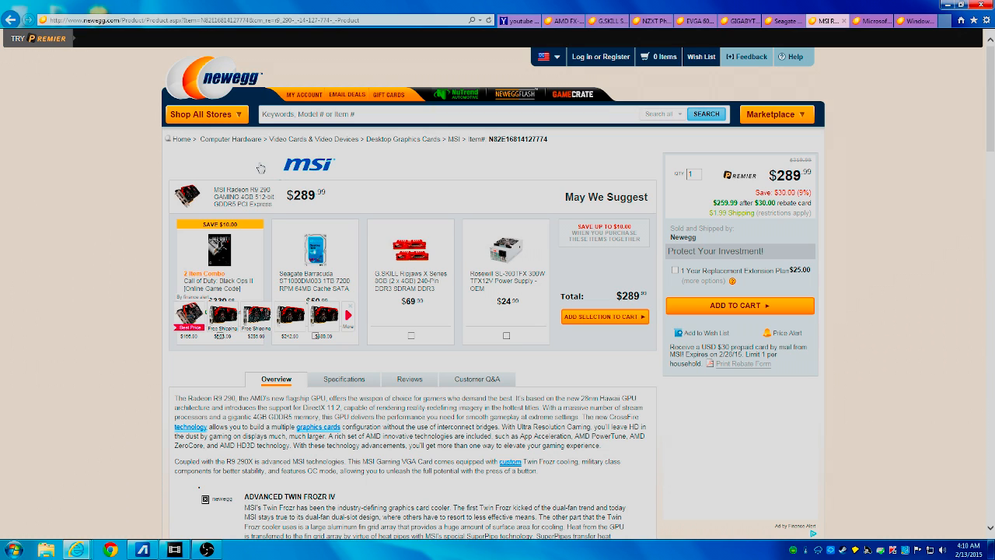
mouse_move(262, 172)
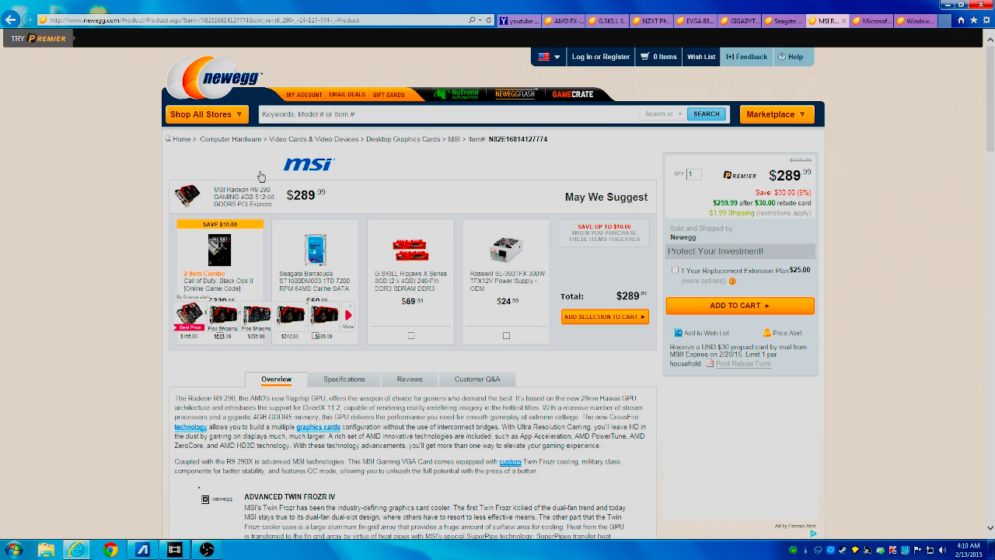
mouse_move(606, 191)
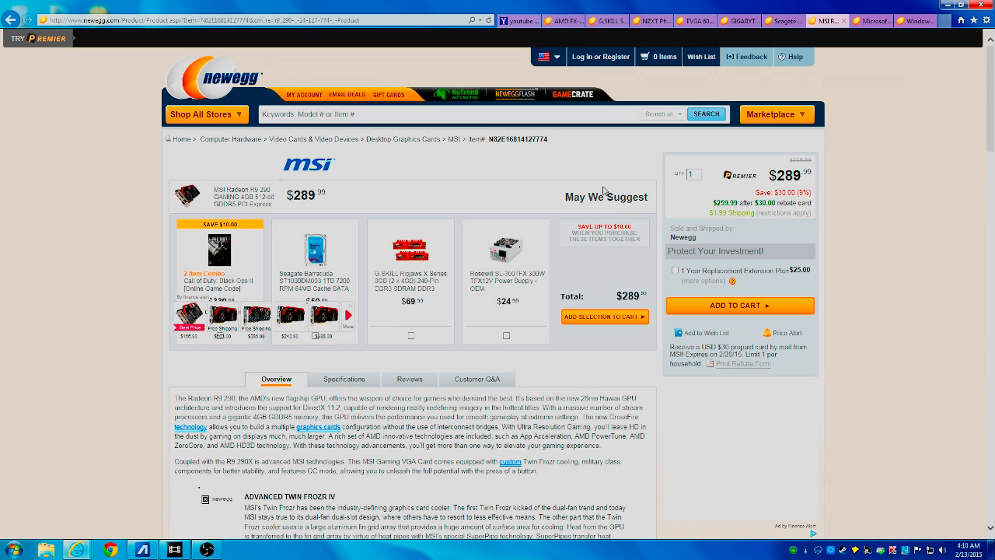
mouse_move(681, 190)
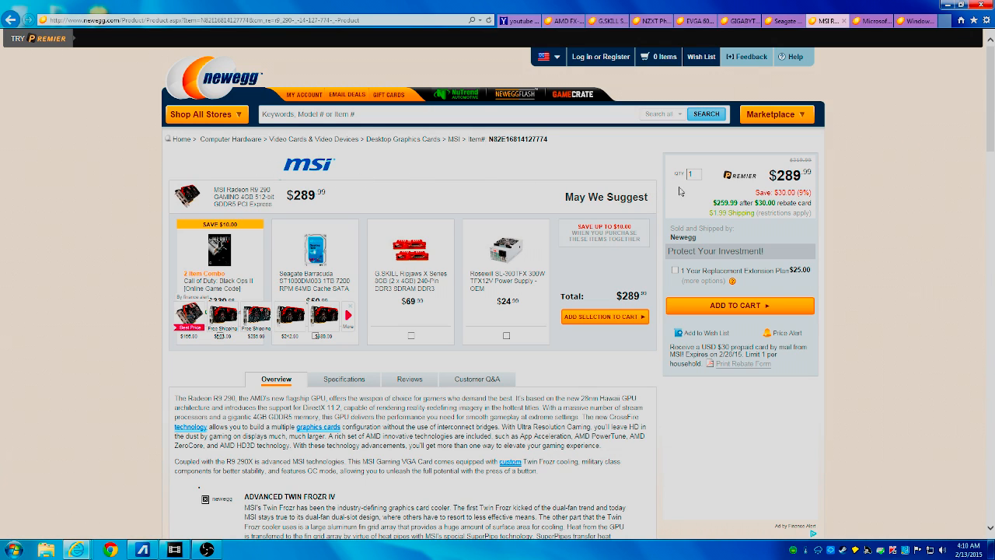
mouse_move(691, 201)
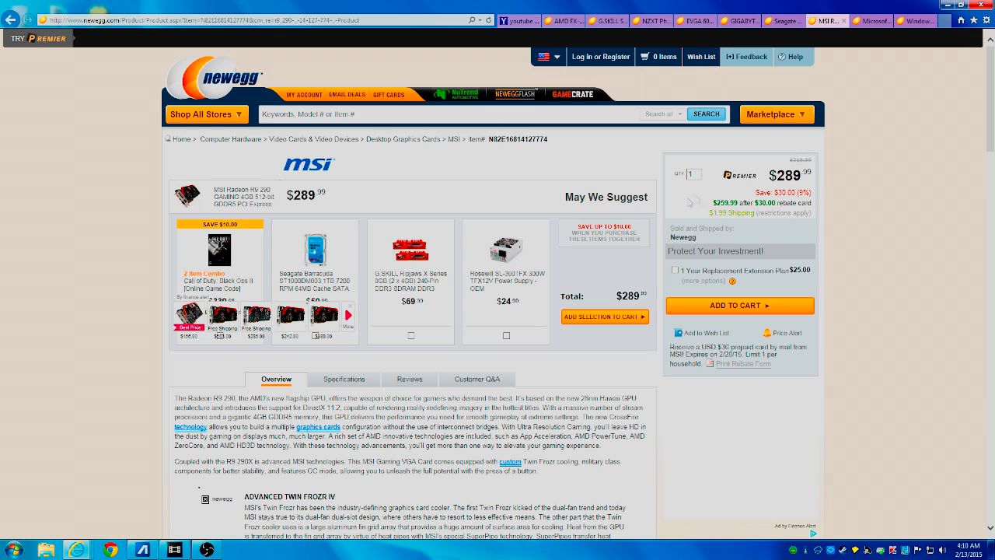
mouse_move(694, 199)
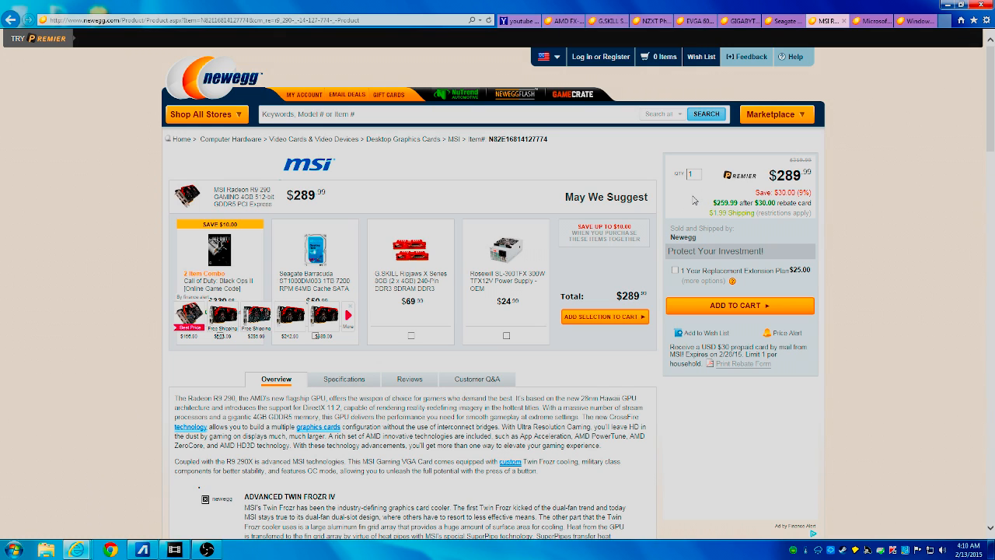
mouse_move(682, 206)
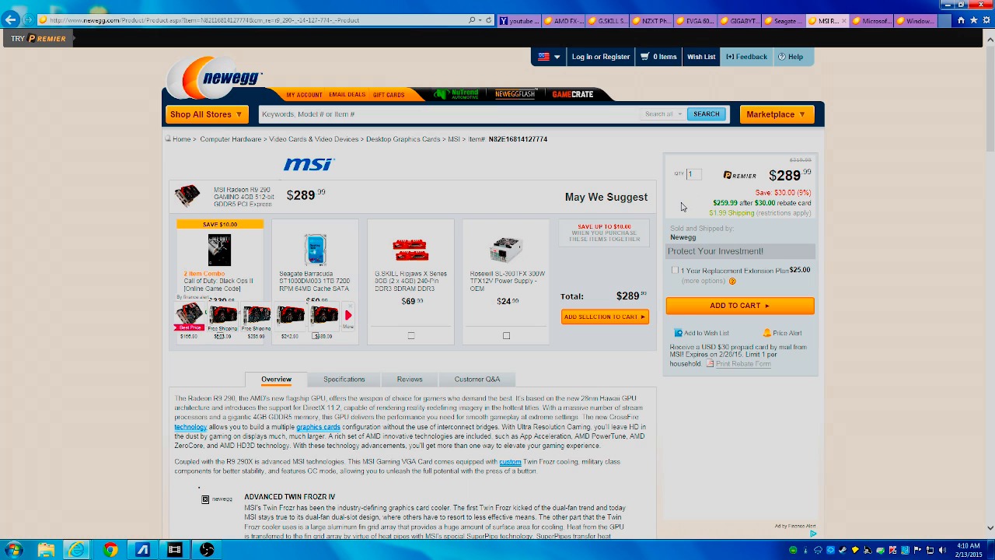
mouse_move(387, 179)
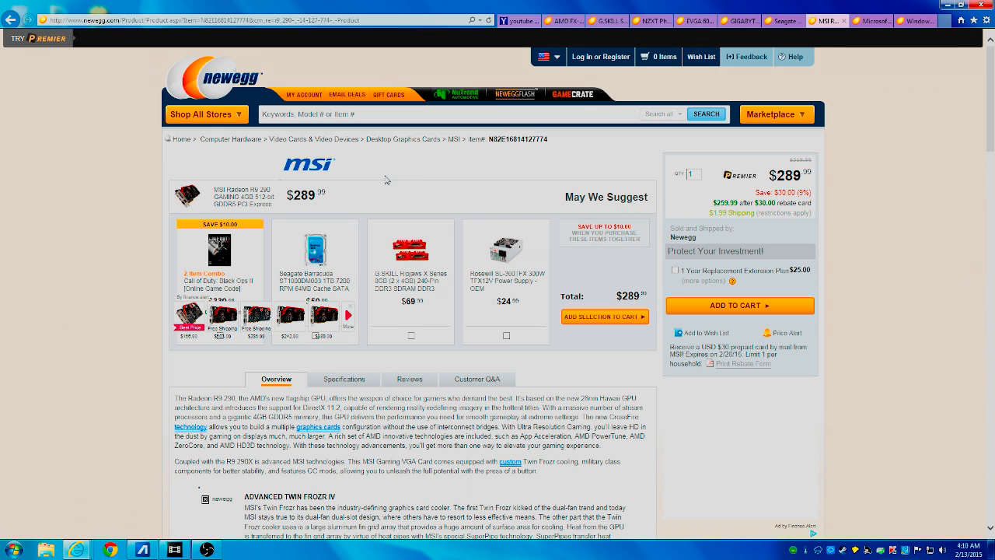
mouse_move(401, 177)
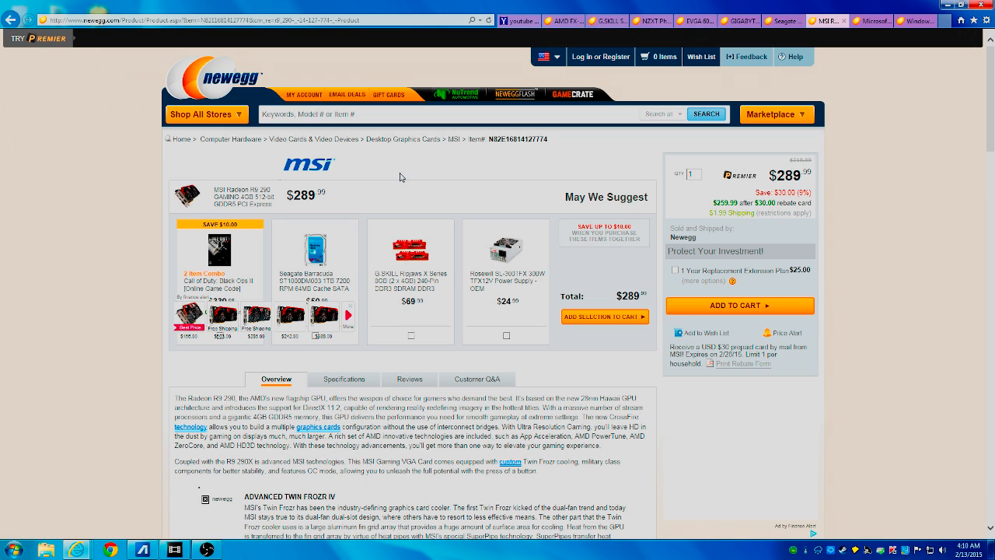
mouse_move(411, 168)
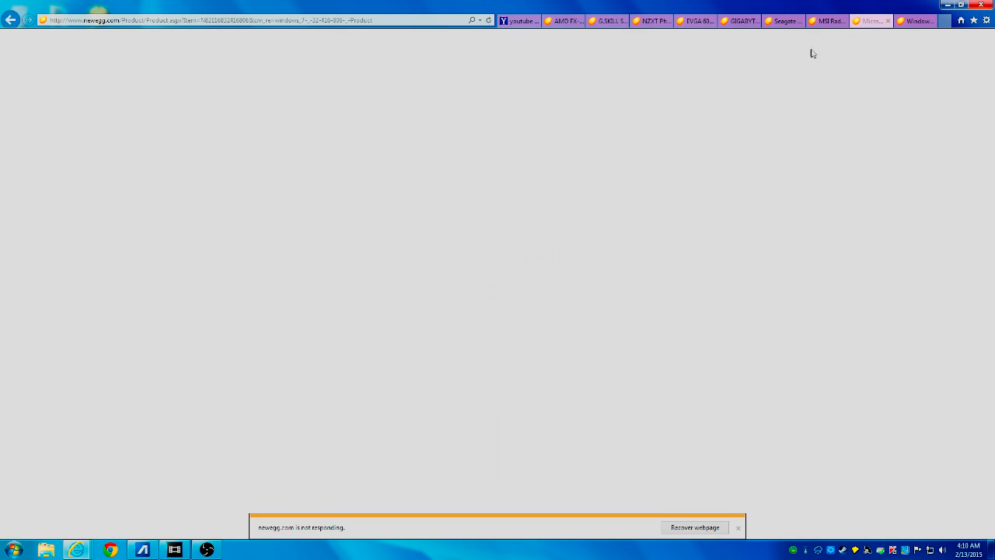
mouse_move(723, 71)
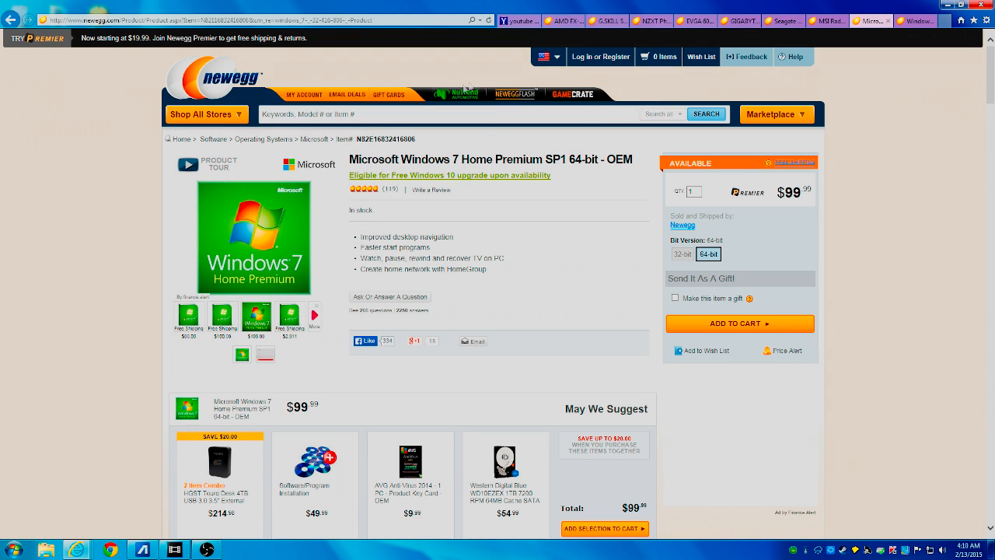
mouse_move(489, 137)
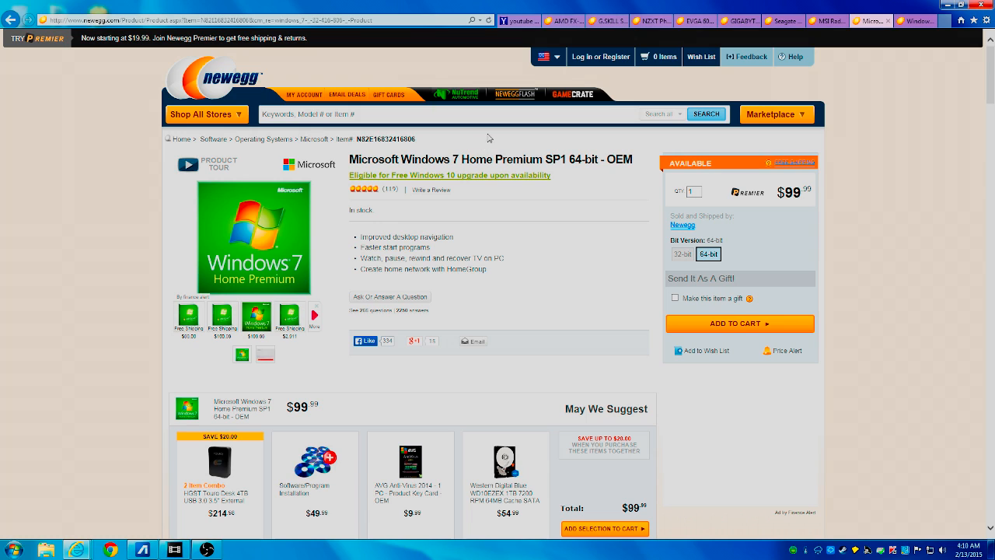
mouse_move(489, 137)
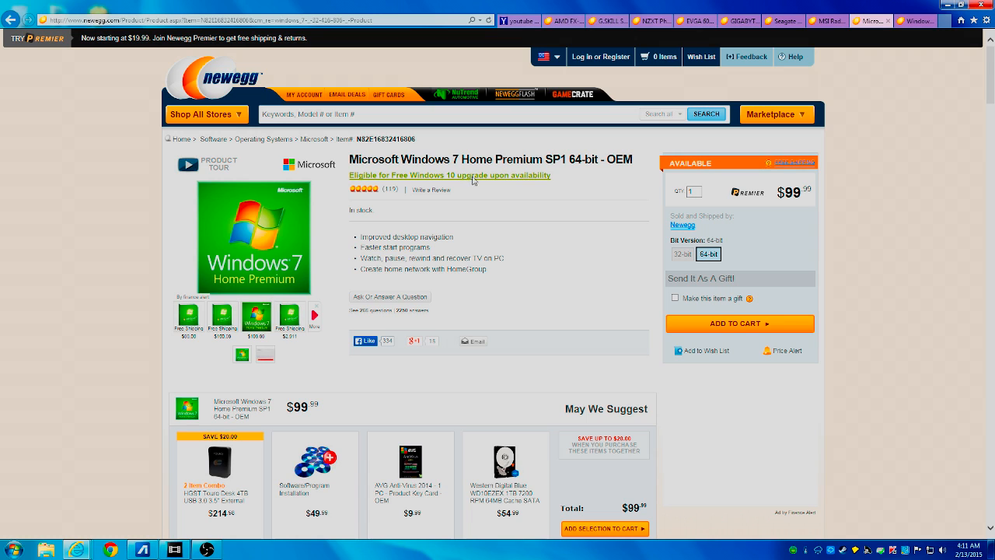
mouse_move(499, 180)
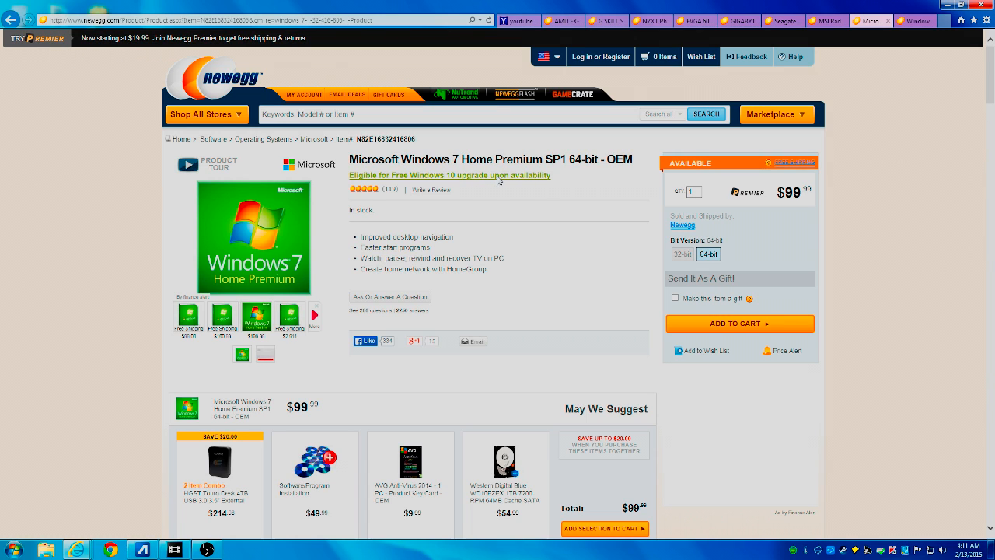
mouse_move(588, 152)
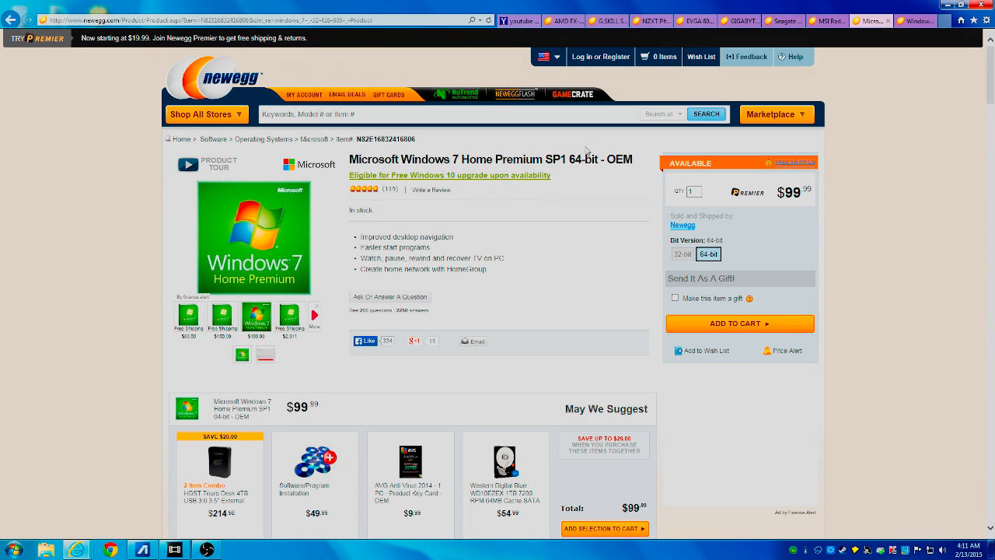
mouse_move(553, 178)
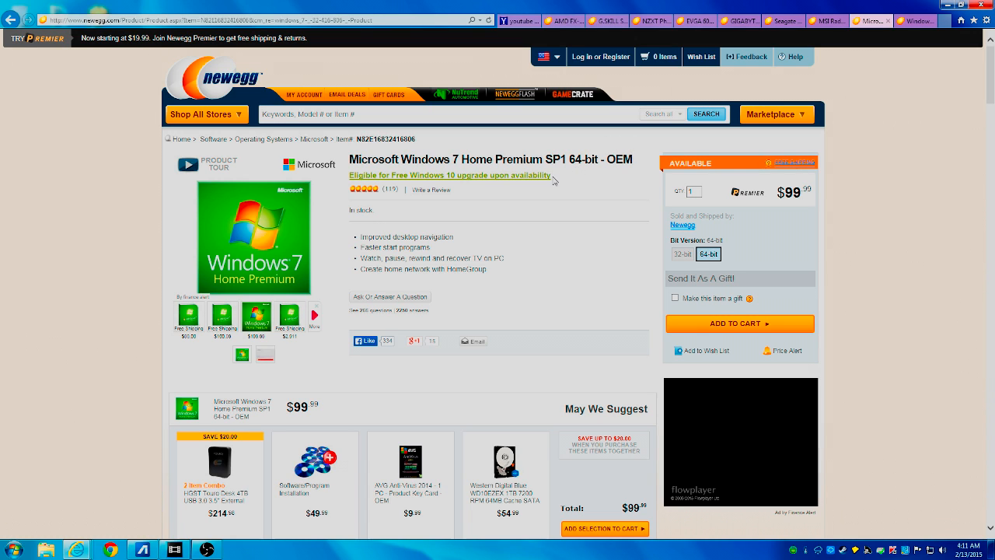
mouse_move(554, 177)
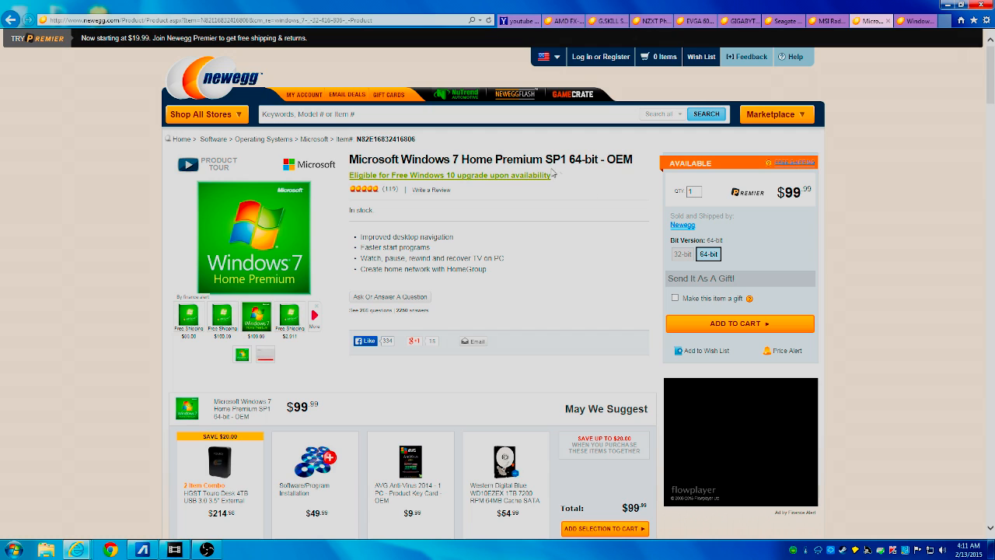
mouse_move(554, 180)
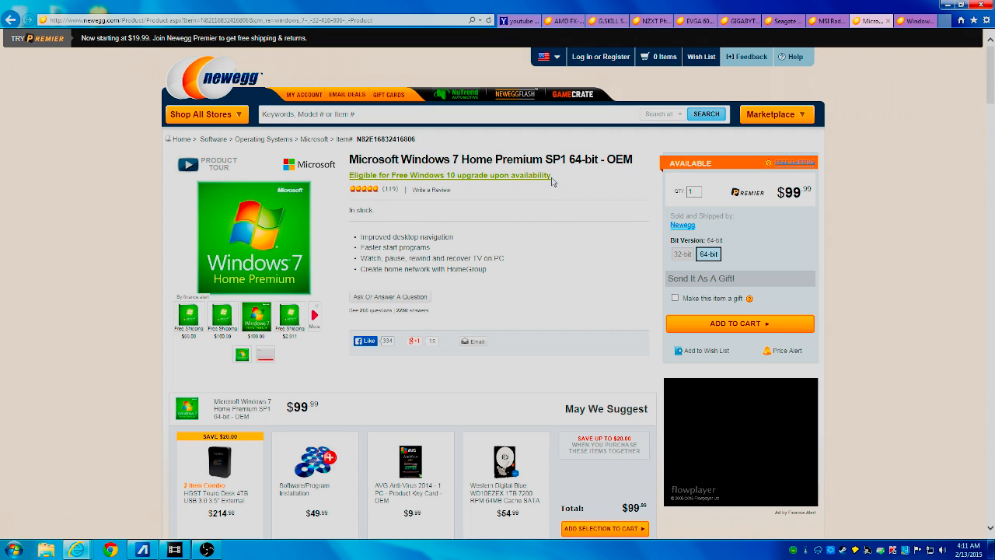
Recover the Windows 7 Home Premium SP1 64-bit OEM page priced at $99.99.
left_click(741, 441)
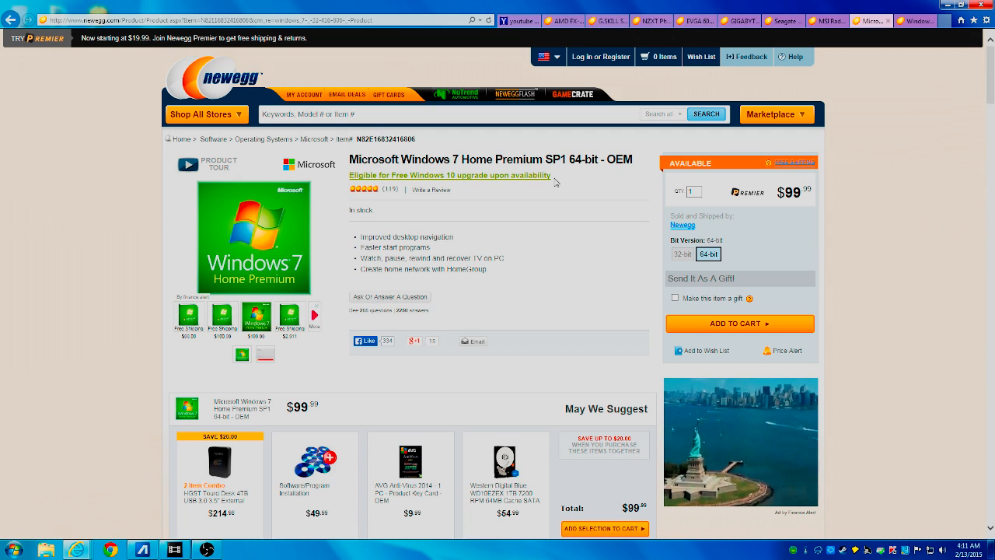
mouse_move(559, 174)
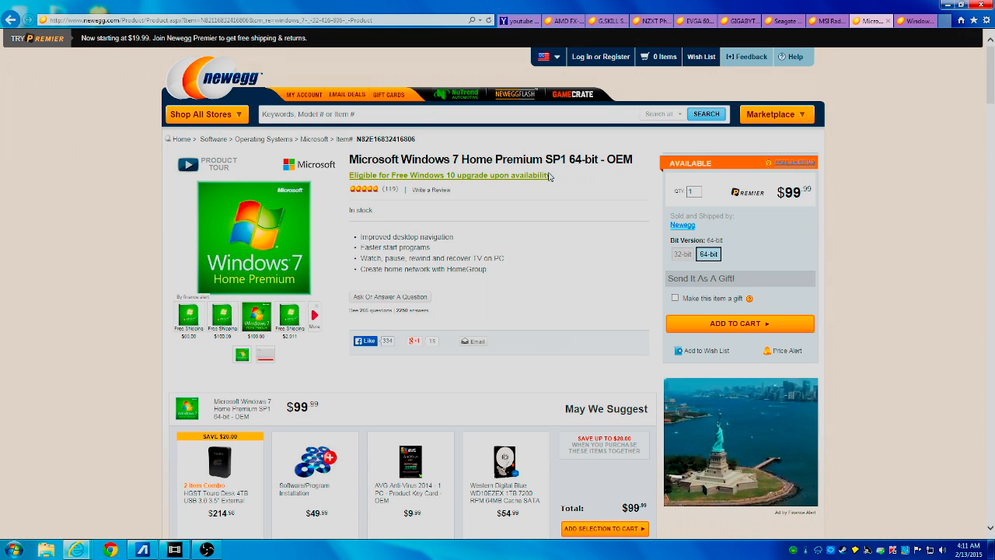
mouse_move(572, 201)
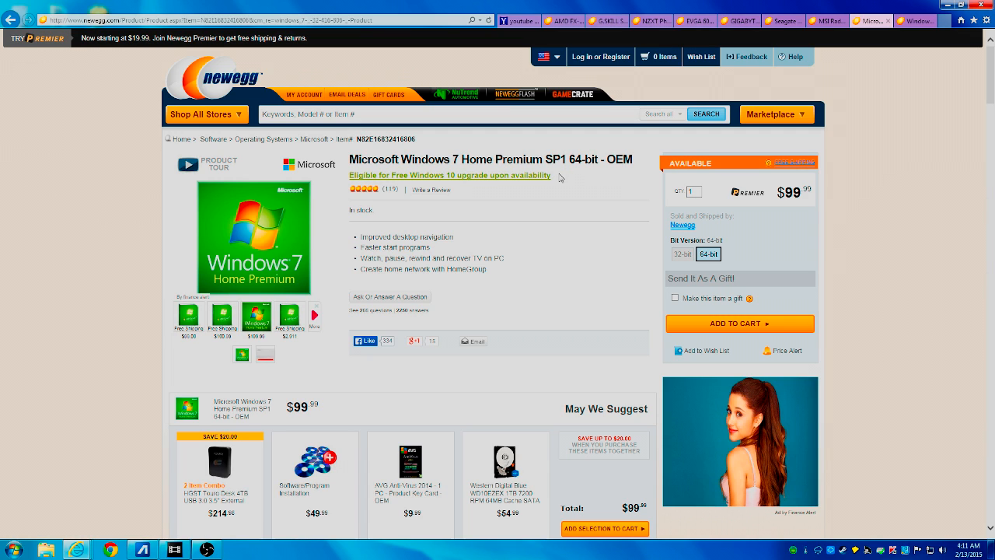
mouse_move(562, 171)
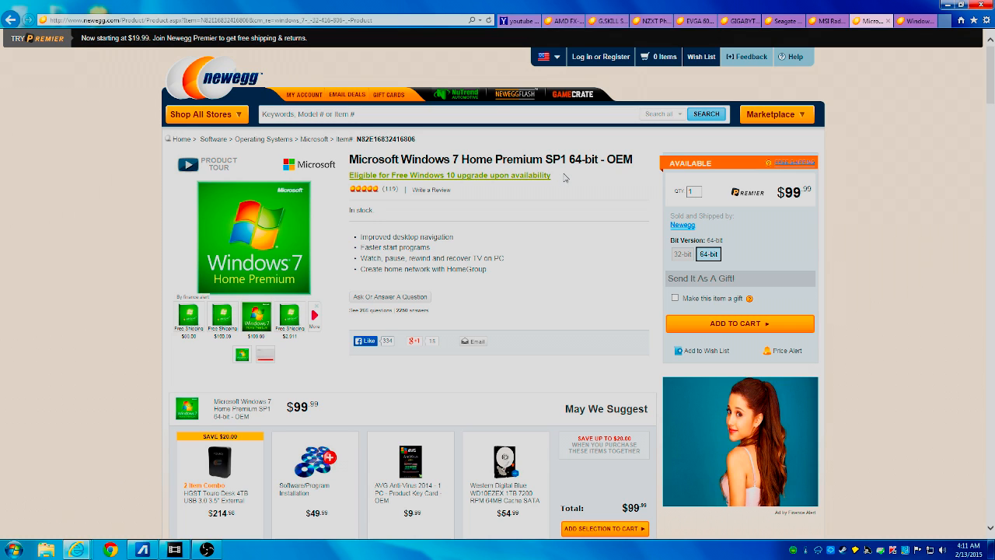
mouse_move(563, 177)
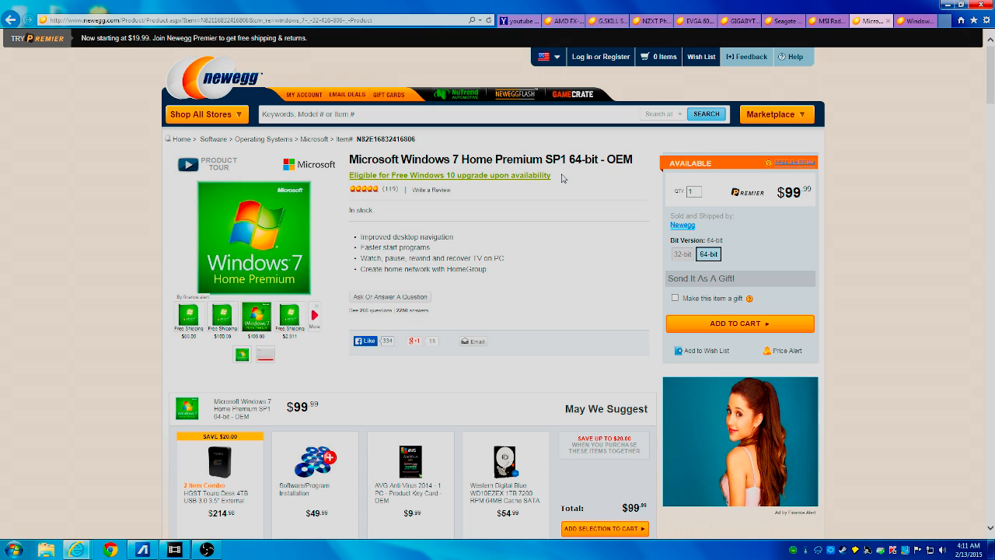
mouse_move(569, 193)
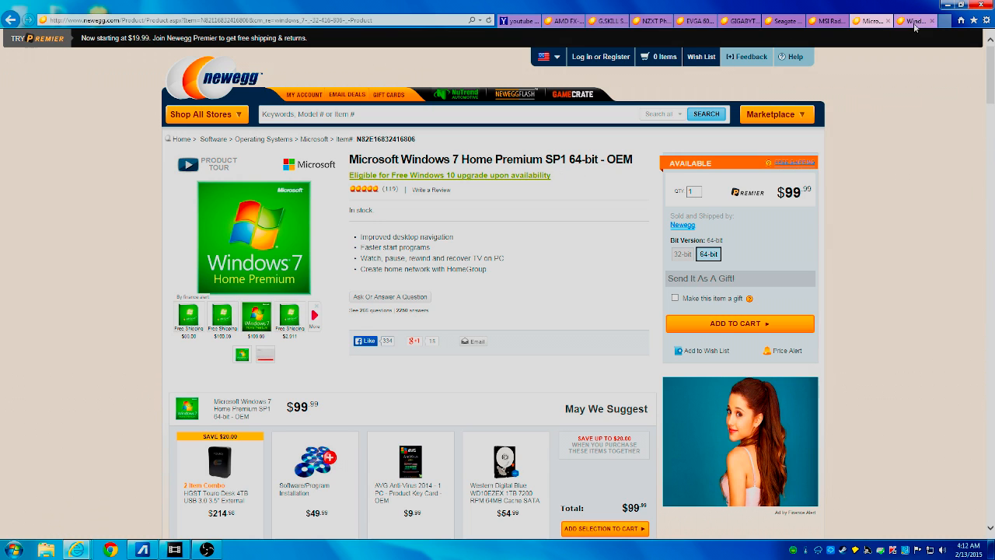
mouse_move(917, 22)
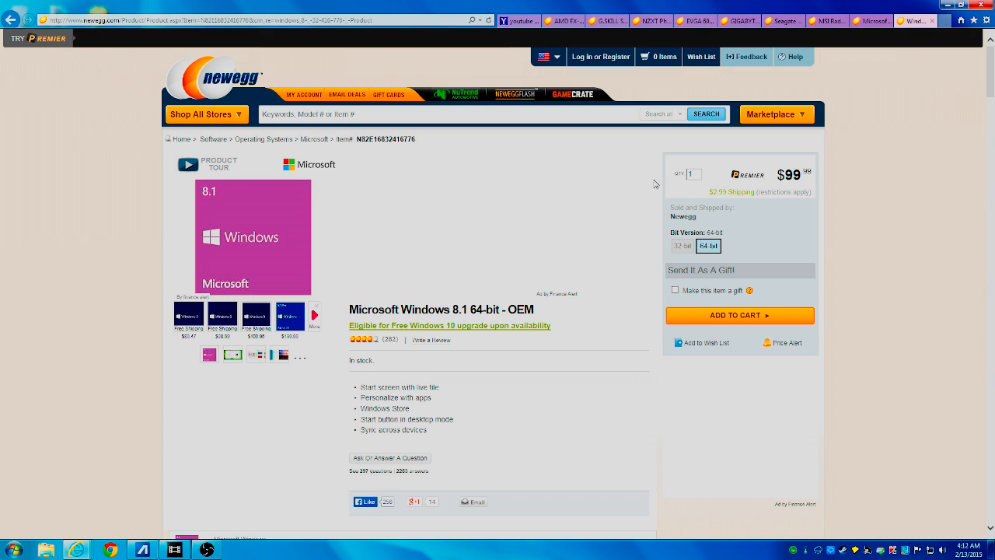
Scroll down the Windows 8.1 64-bit OEM page priced at $99.99.
scroll("down", 3)
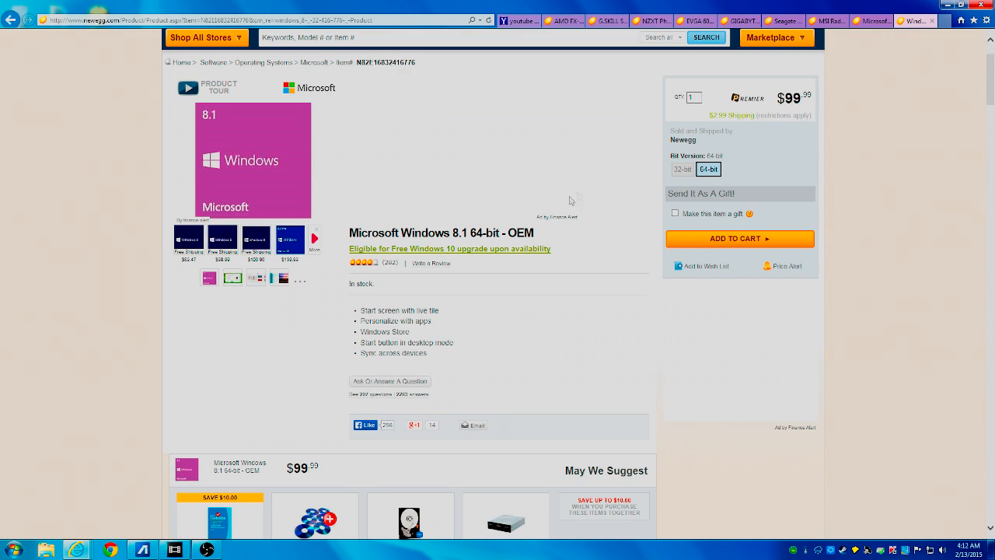
mouse_move(538, 98)
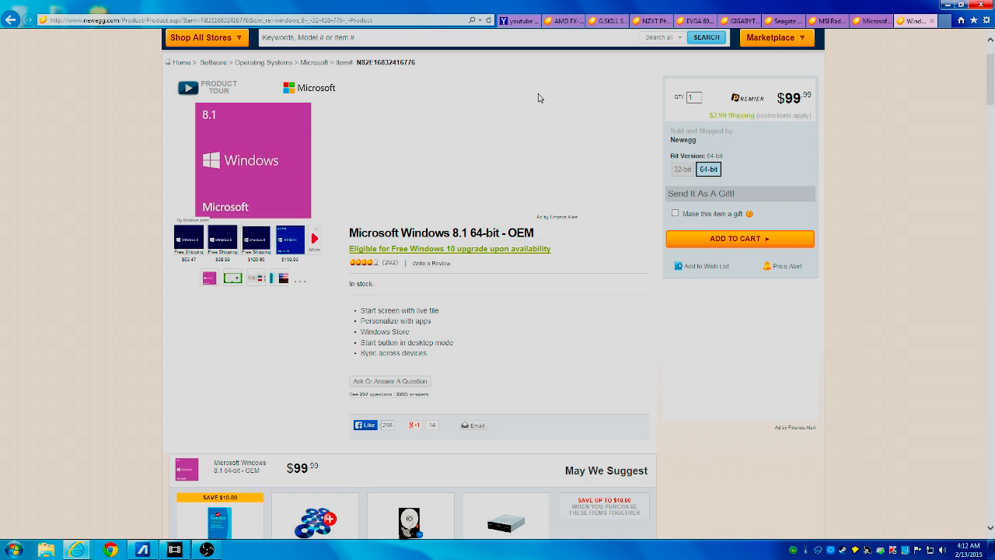
mouse_move(562, 73)
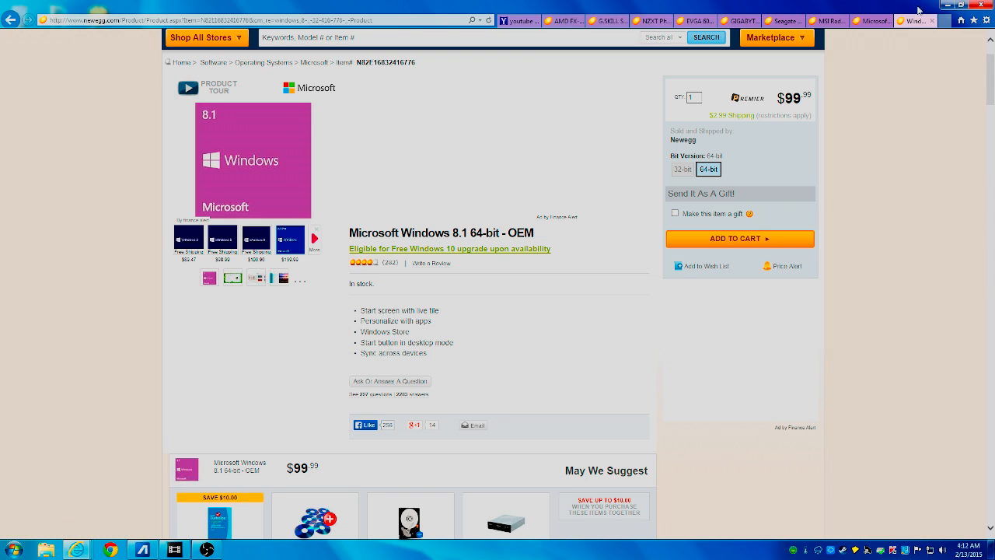
mouse_move(946, 22)
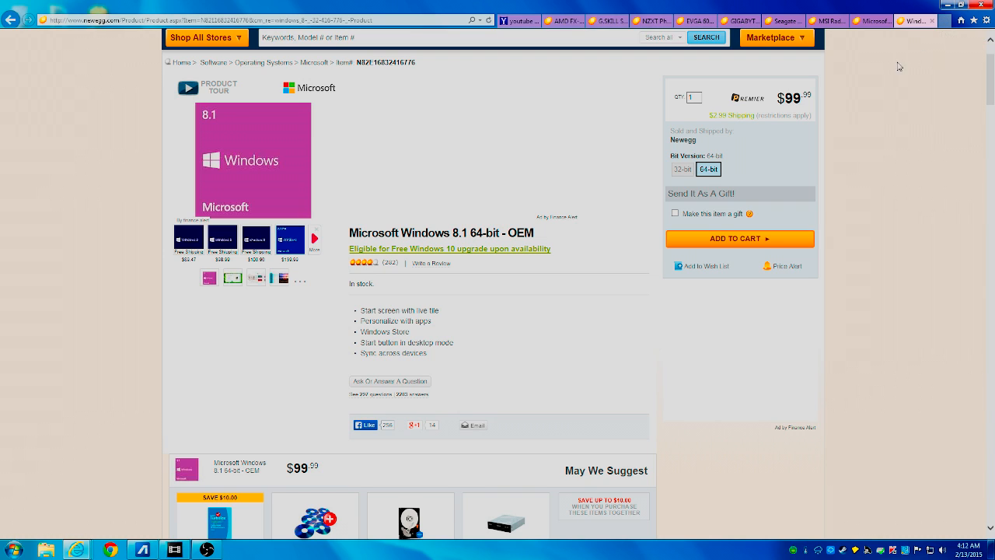
mouse_move(868, 75)
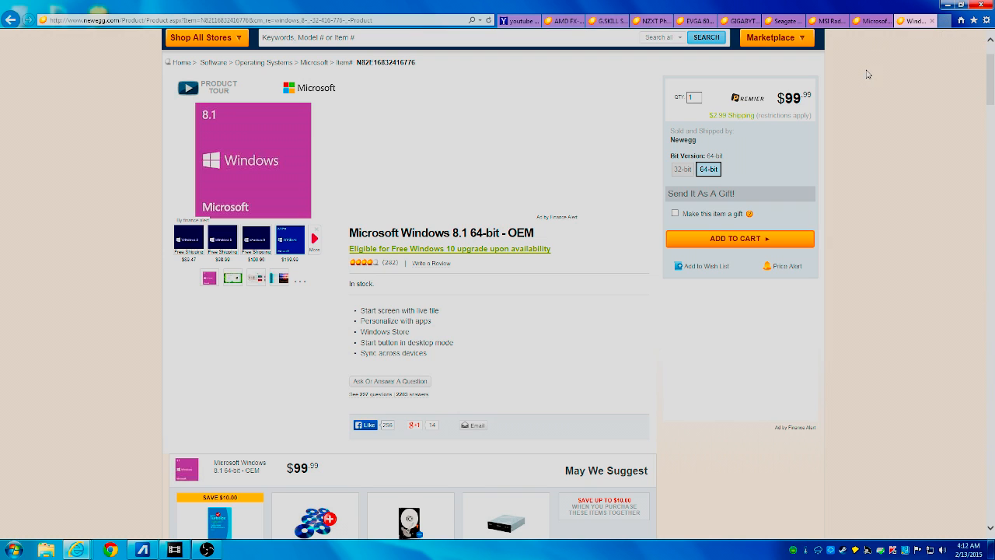
mouse_move(875, 64)
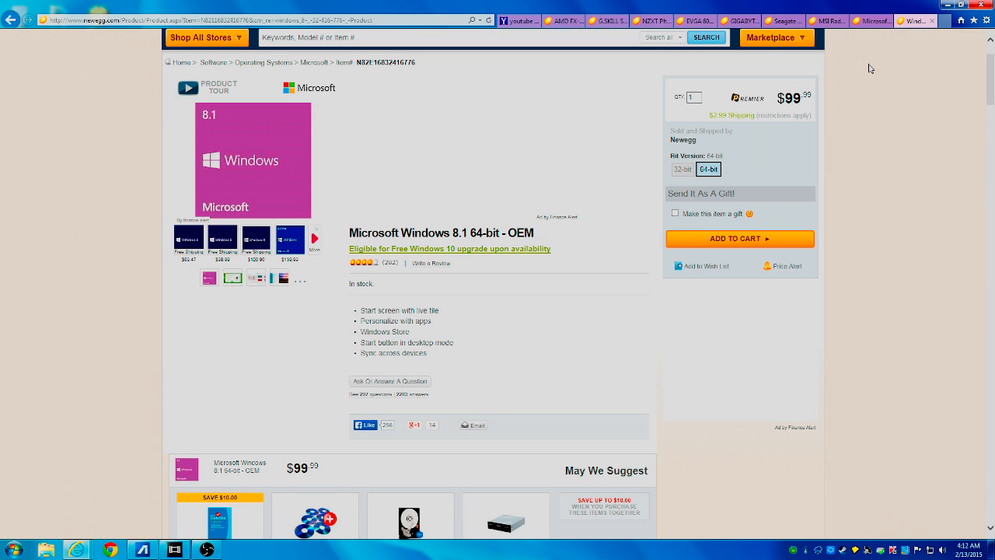
mouse_move(858, 84)
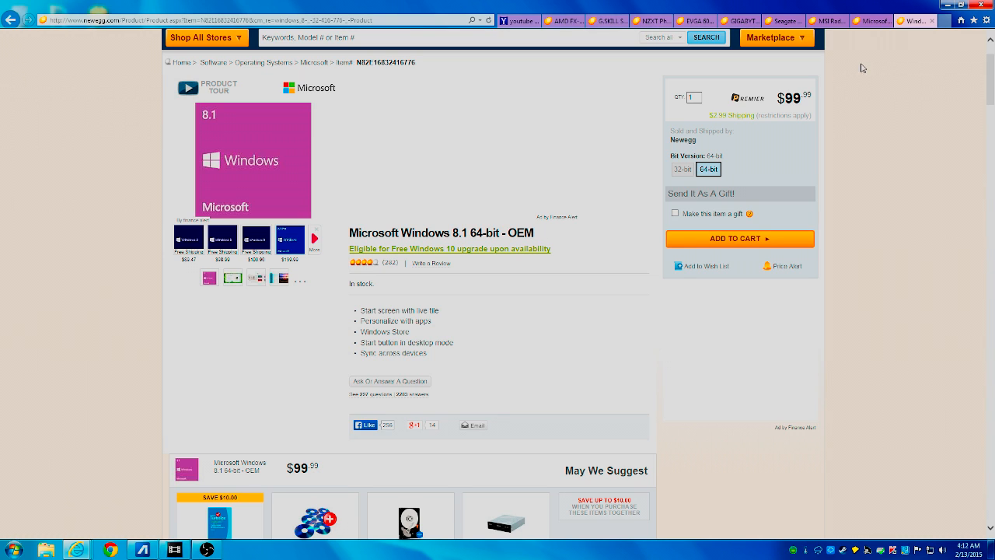
mouse_move(858, 96)
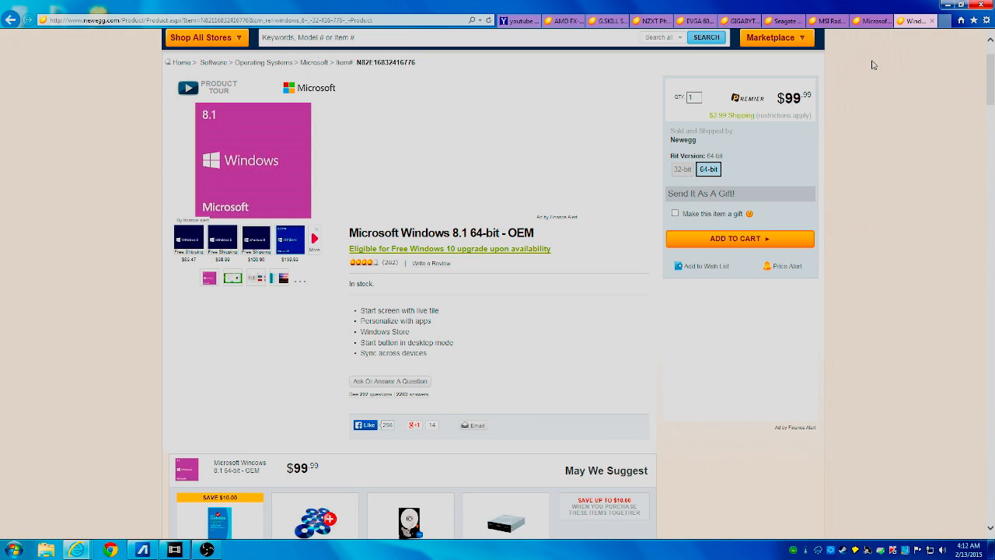
mouse_move(905, 44)
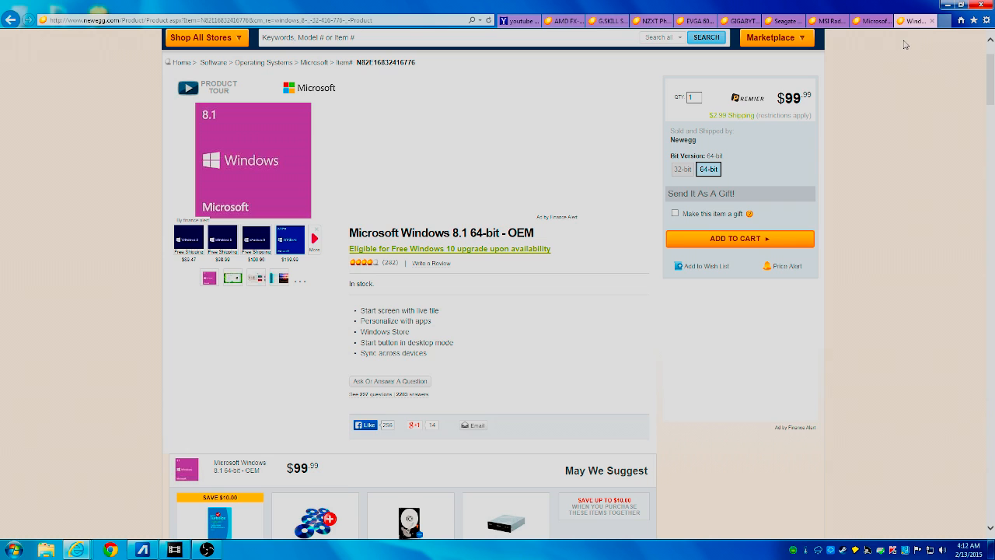